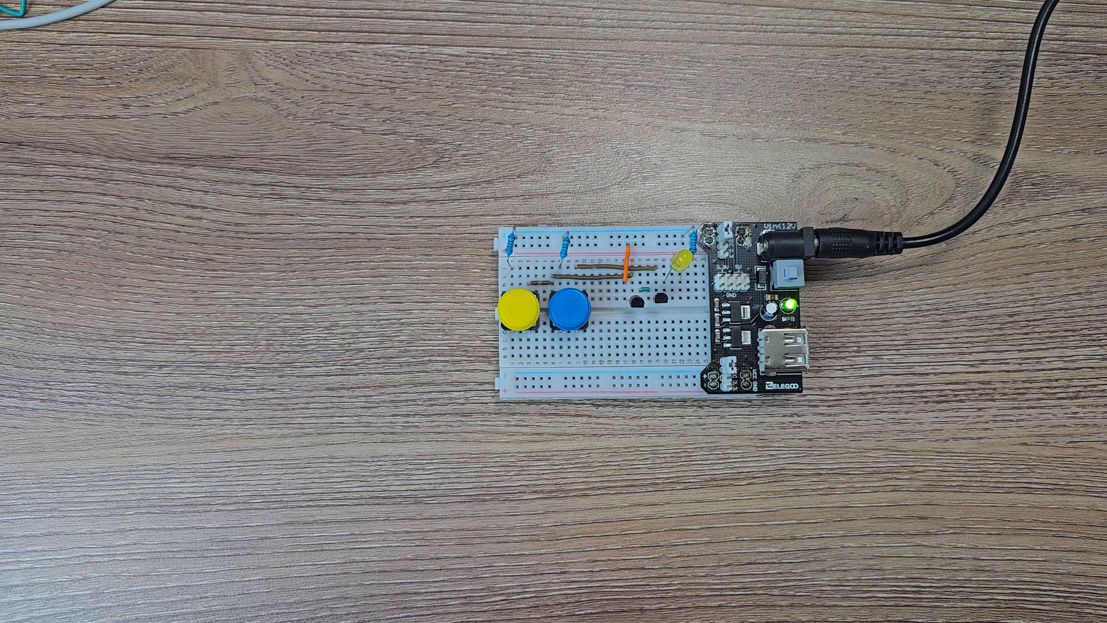
left_click(572, 304)
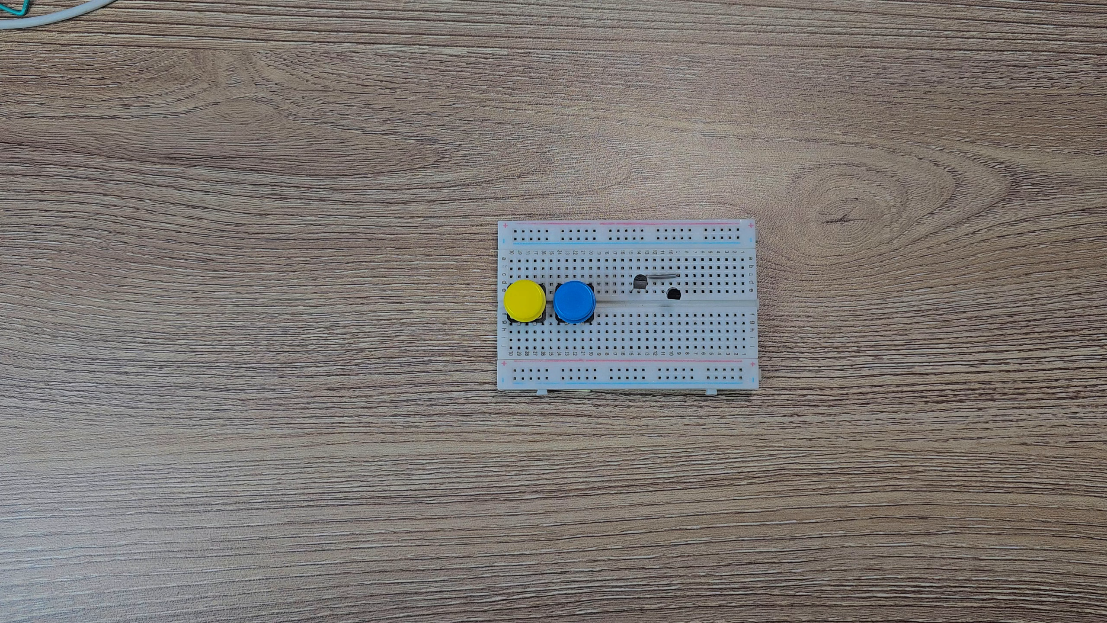
left_click(694, 250)
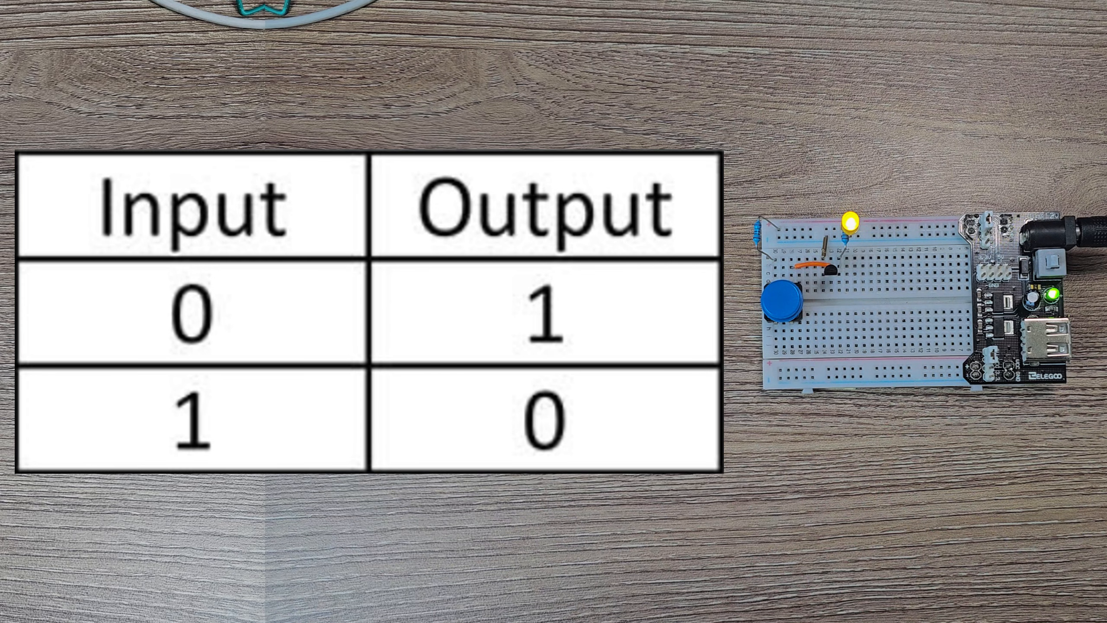
left_click(784, 297)
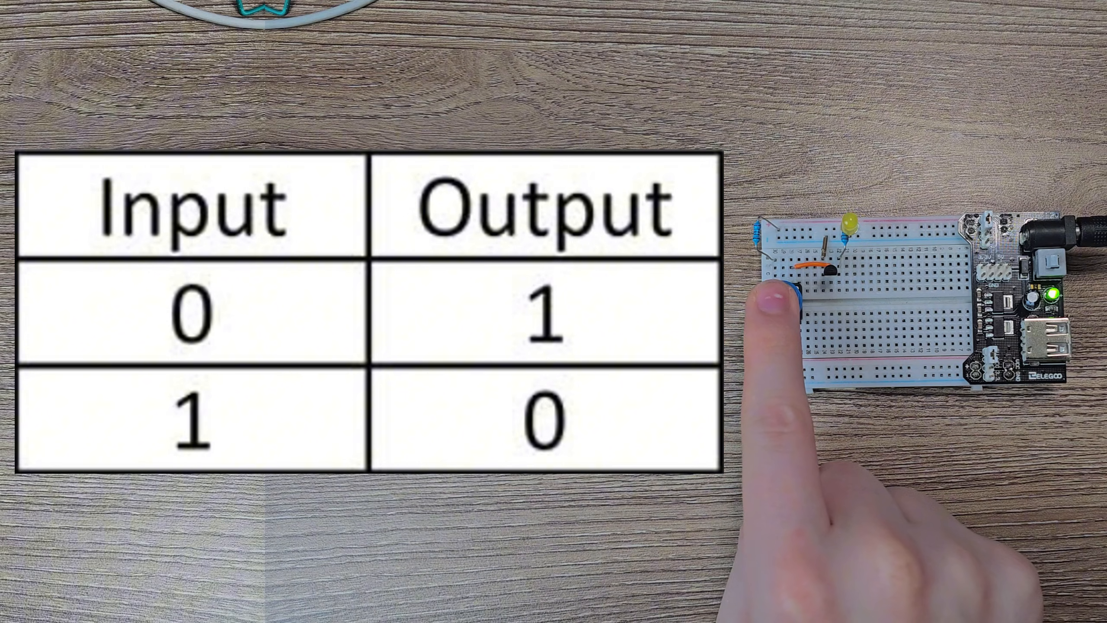